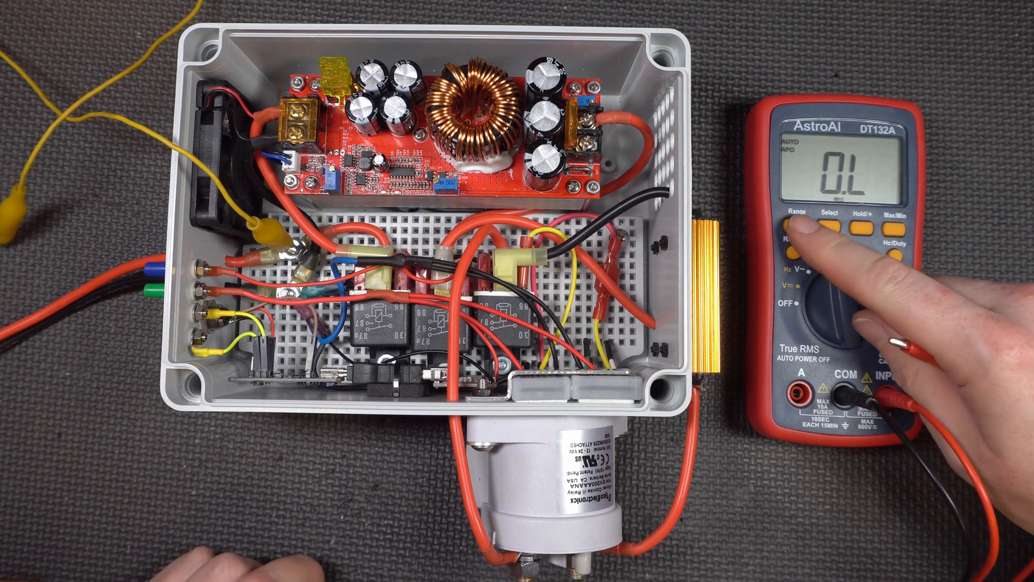
- Press Range on the AstroAI DT132A to switch resistance measurement from auto-range to a manual range
click(799, 218)
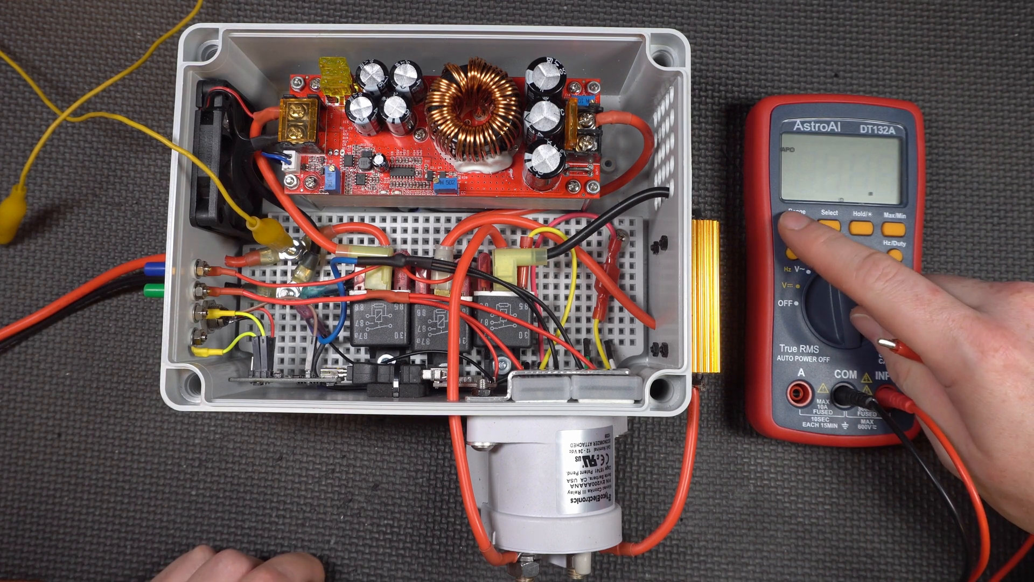